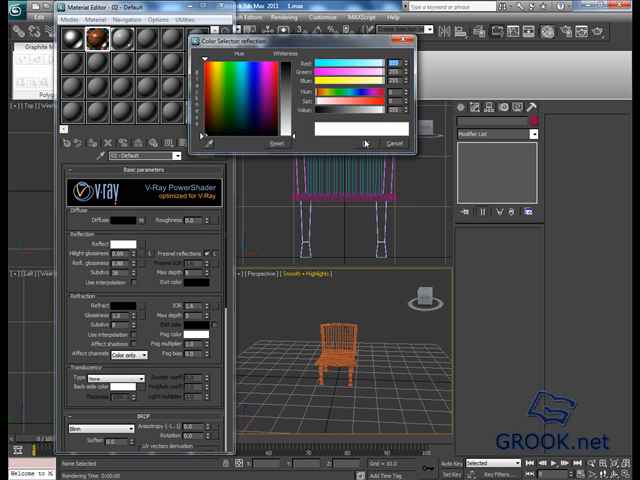
# - Pick and confirm the reflection colours of the chair's VRayPowerShader material in the Color Selector
pyautogui.click(392, 144)
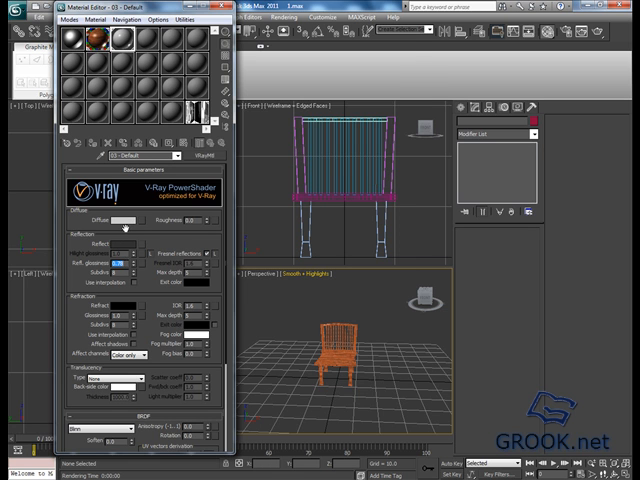
pyautogui.click(124, 220)
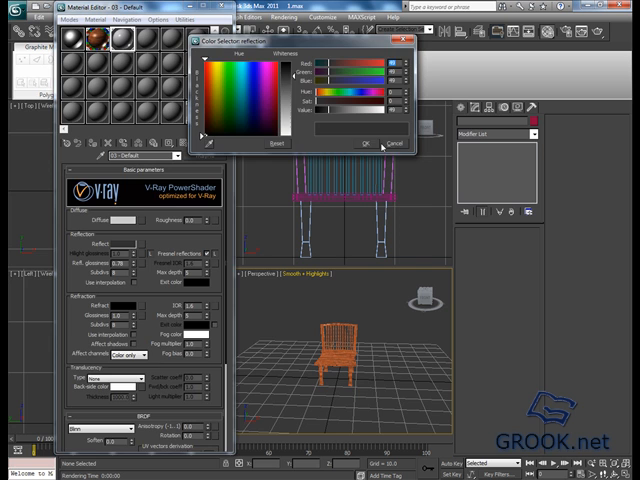
pyautogui.click(364, 140)
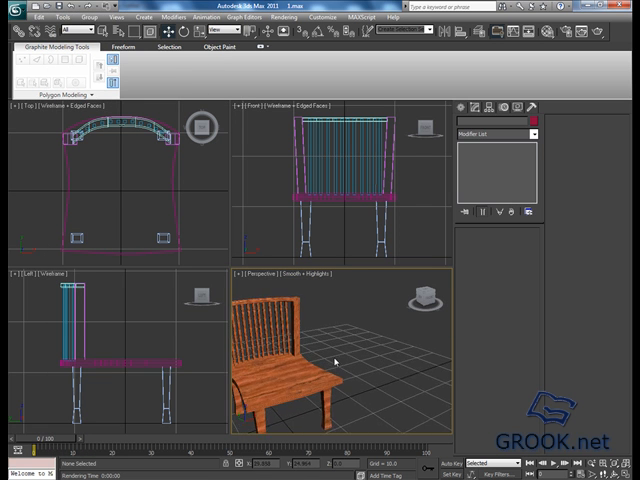
# - Add a light to the chair scene and bring up its Exclude/Include object list
pyautogui.rightClick(336, 362)
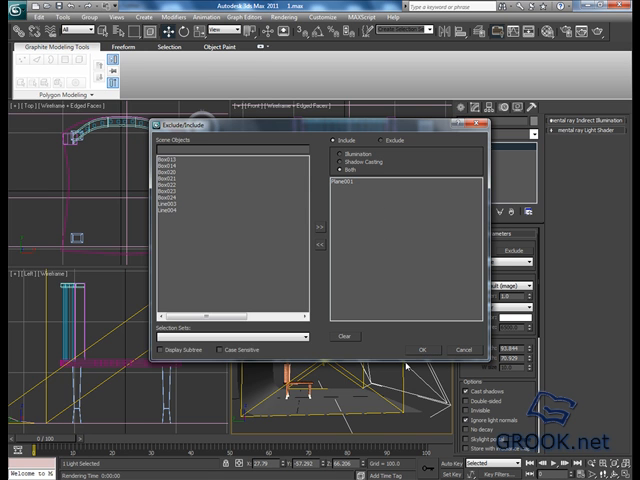
# - Confirm the light's Exclude/Include list with OK, leaving the lit chair scene ready for render setup
pyautogui.click(420, 348)
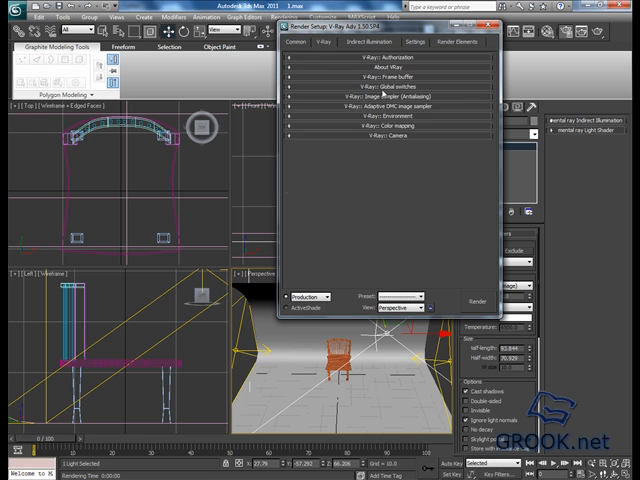
# - Adjust V-Ray Indirect Illumination and the DMC Sampler settings, then start rendering the chair
pyautogui.click(372, 42)
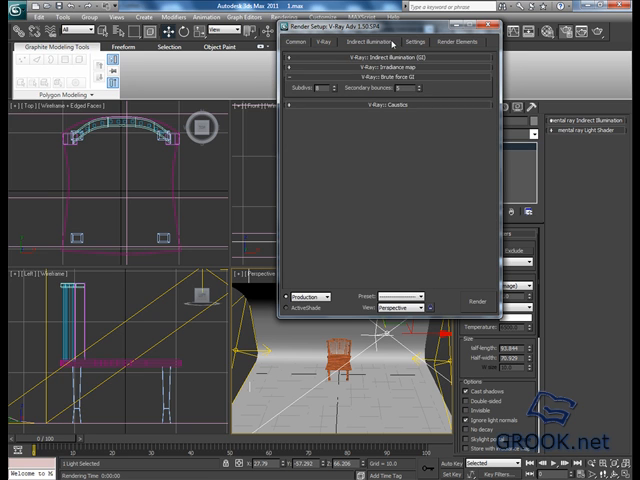
pyautogui.click(414, 42)
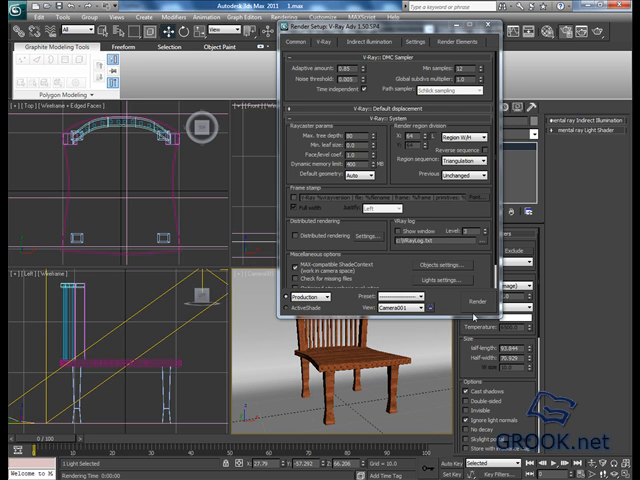
pyautogui.click(462, 304)
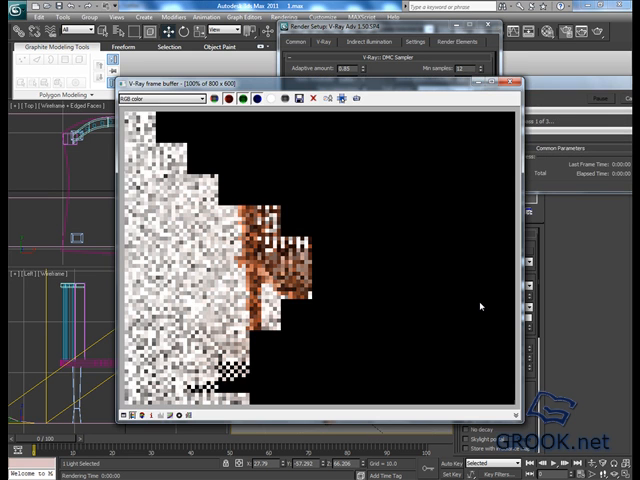